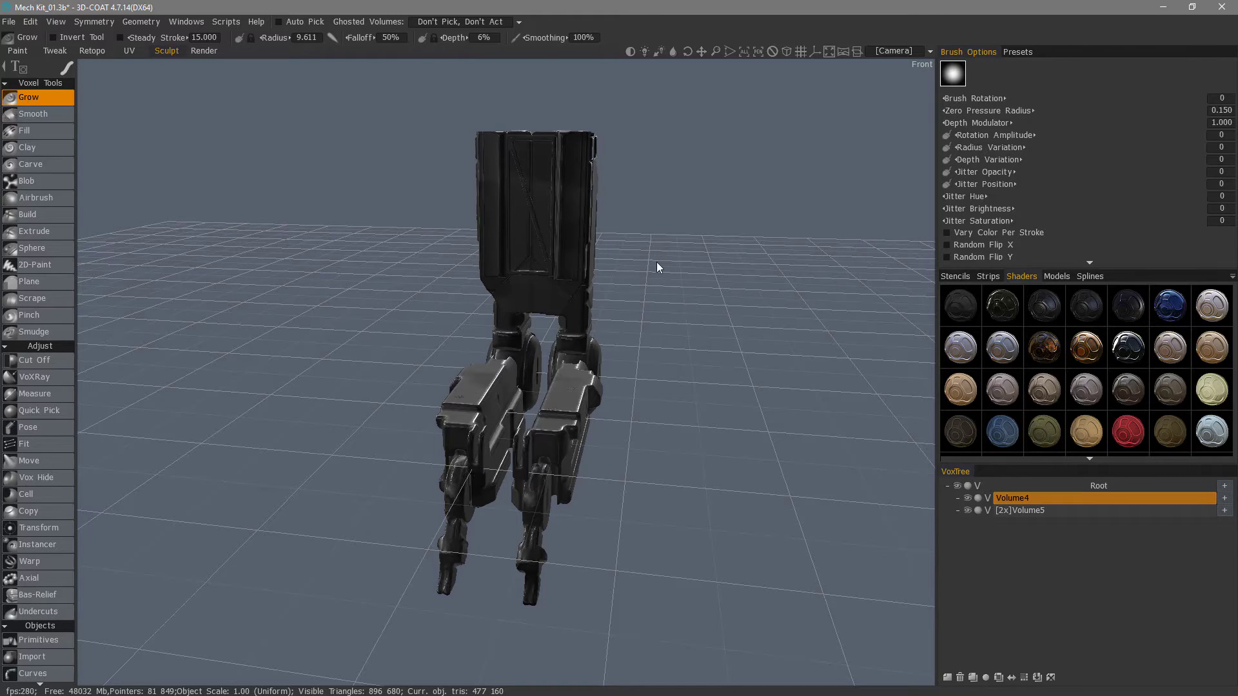
{"action": "mouse_move", "coordinate": [530, 298]}
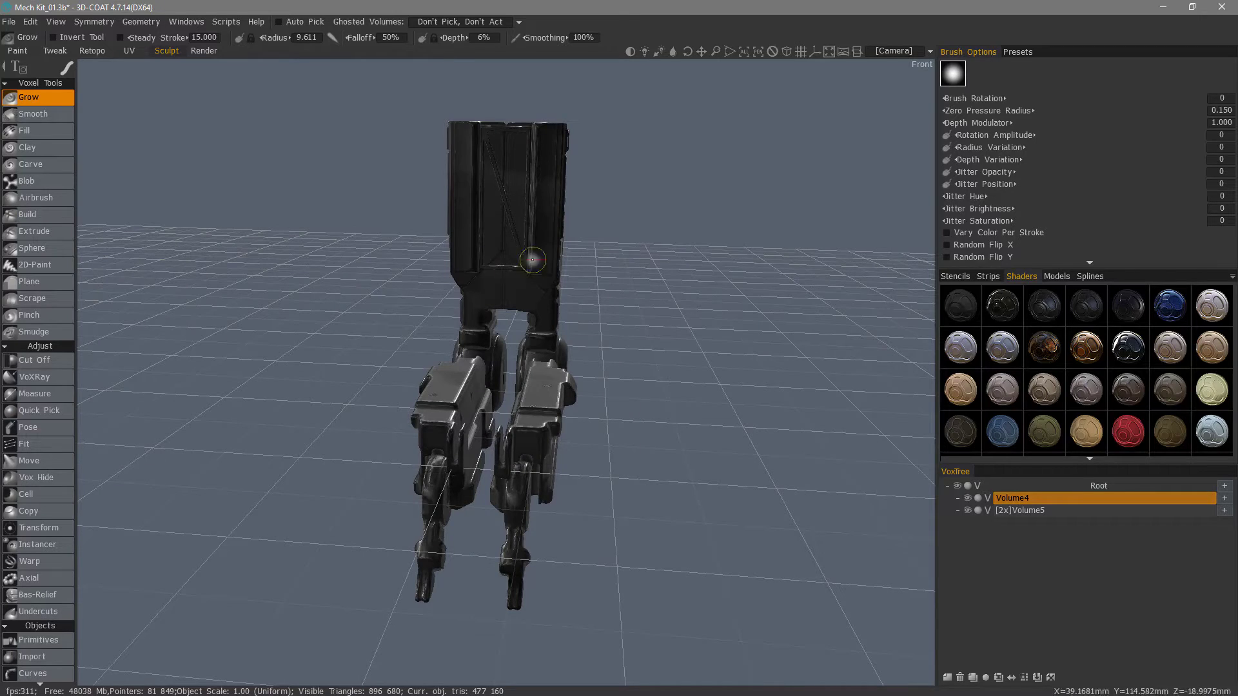
{"action": "mouse_move", "coordinate": [524, 499]}
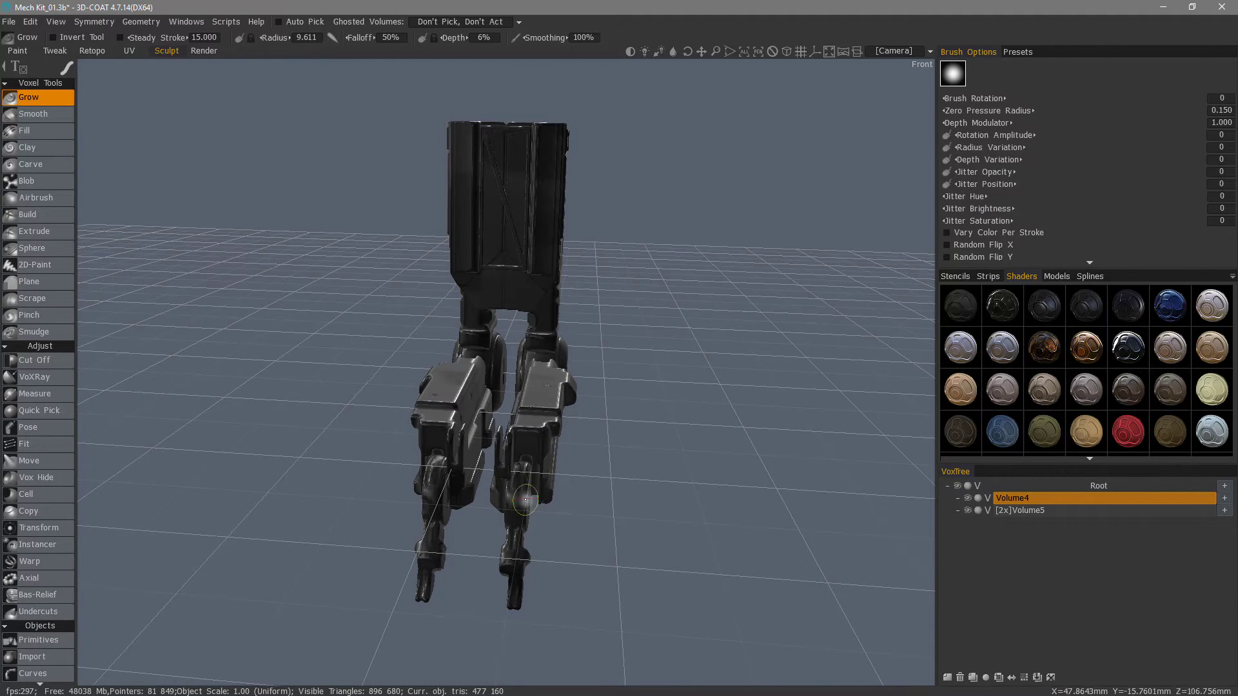
{"action": "mouse_move", "coordinate": [639, 284]}
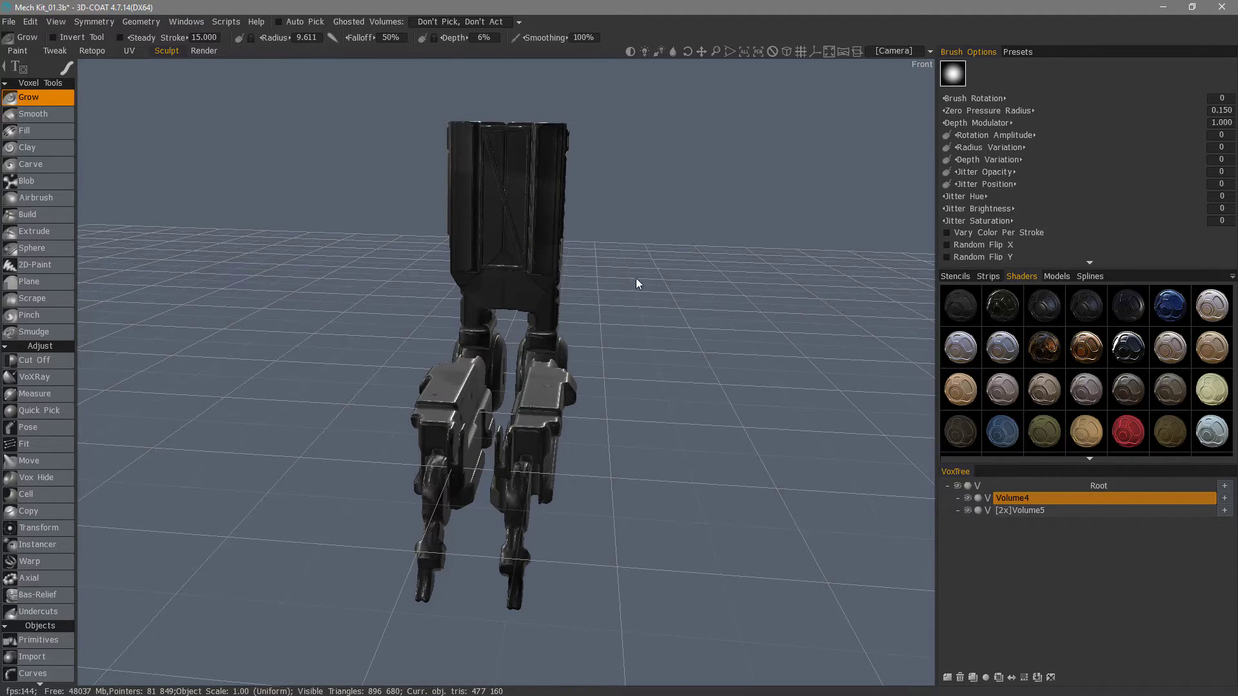
{"action": "mouse_move", "coordinate": [841, 104]}
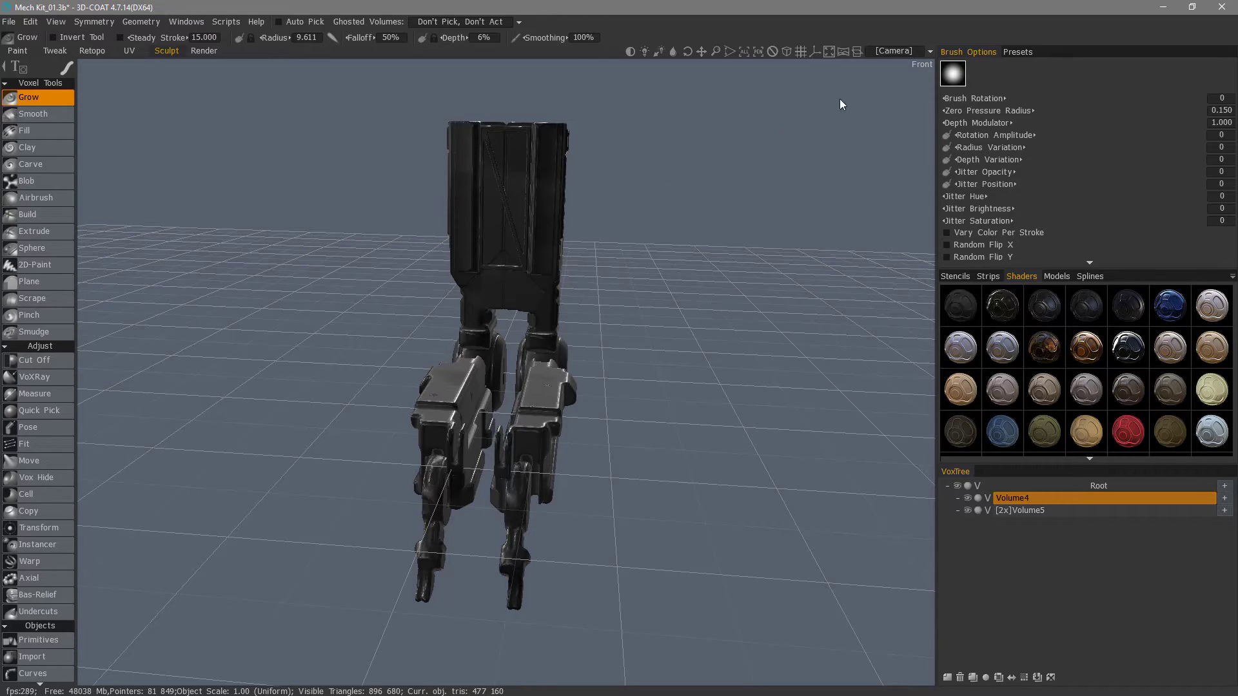
- Open Customize Navigation from the Camera menu to reach the navigation setup window
{"action": "left_click", "coordinate": [892, 51]}
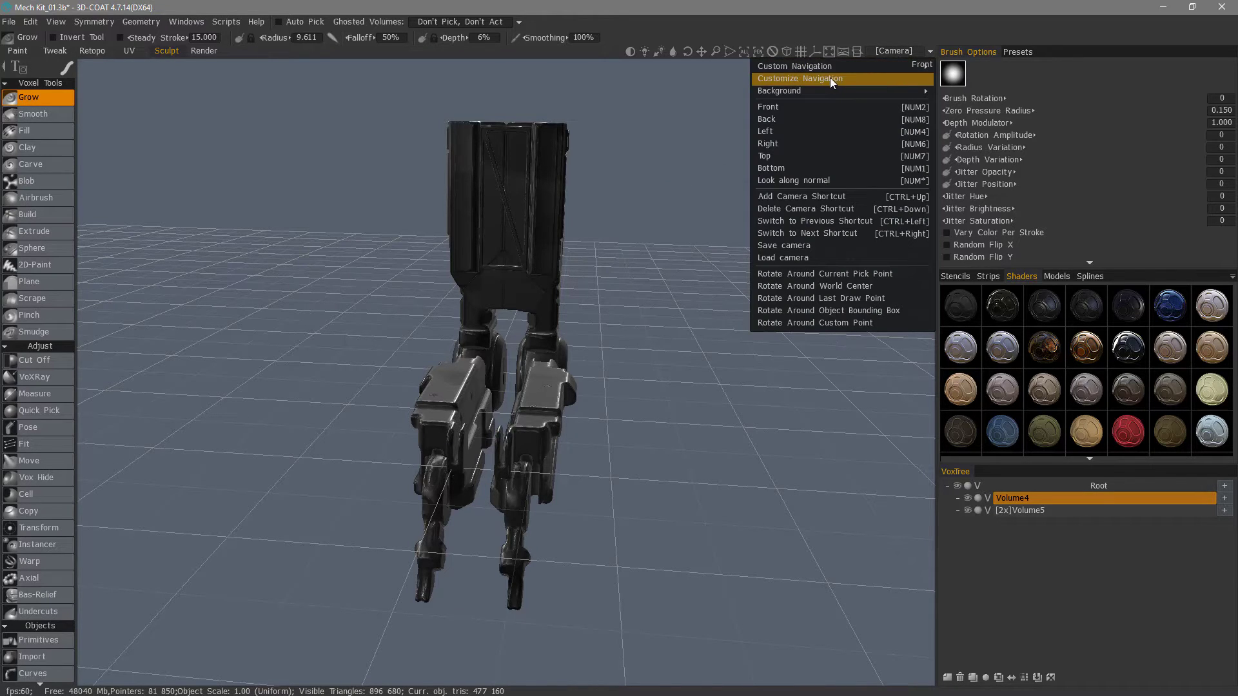
{"action": "left_click", "coordinate": [799, 79]}
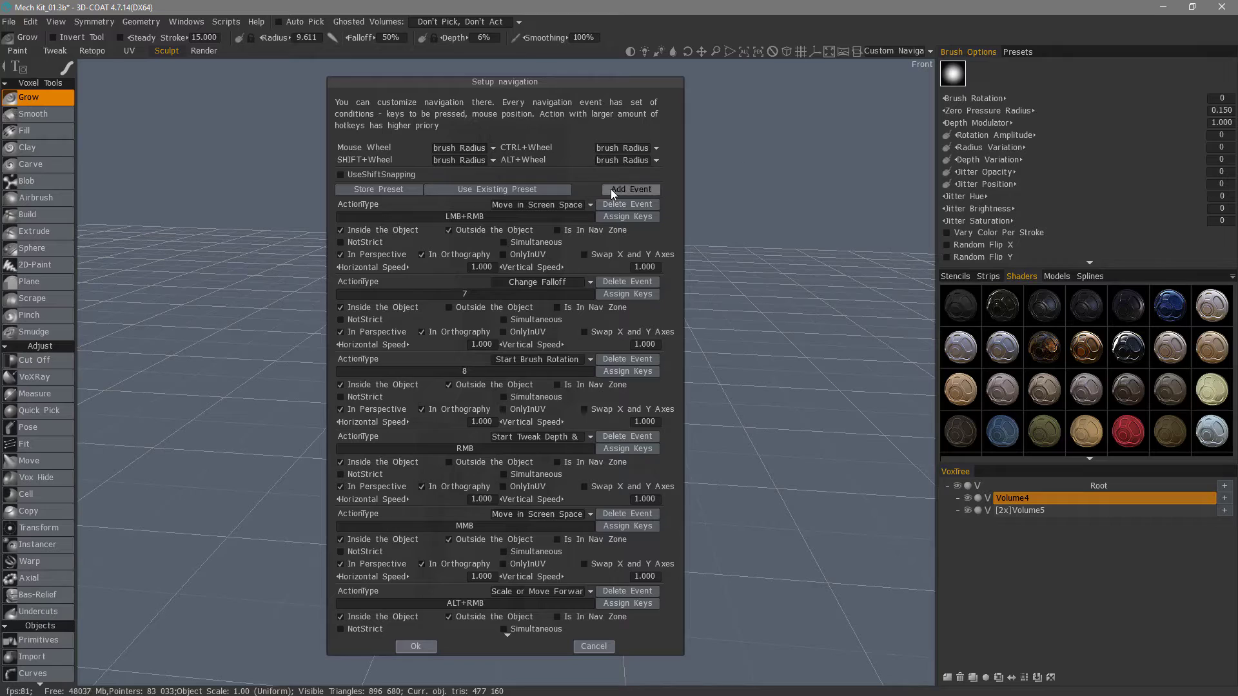
{"action": "mouse_move", "coordinate": [529, 205]}
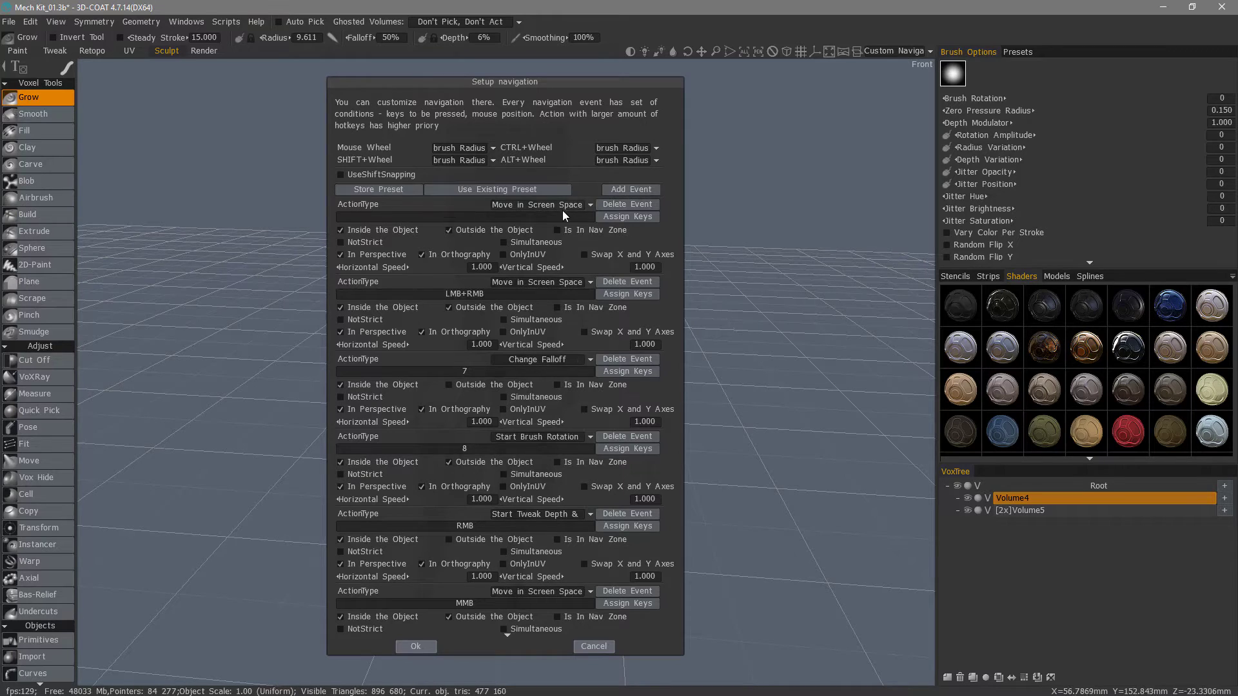
{"action": "mouse_move", "coordinate": [593, 209]}
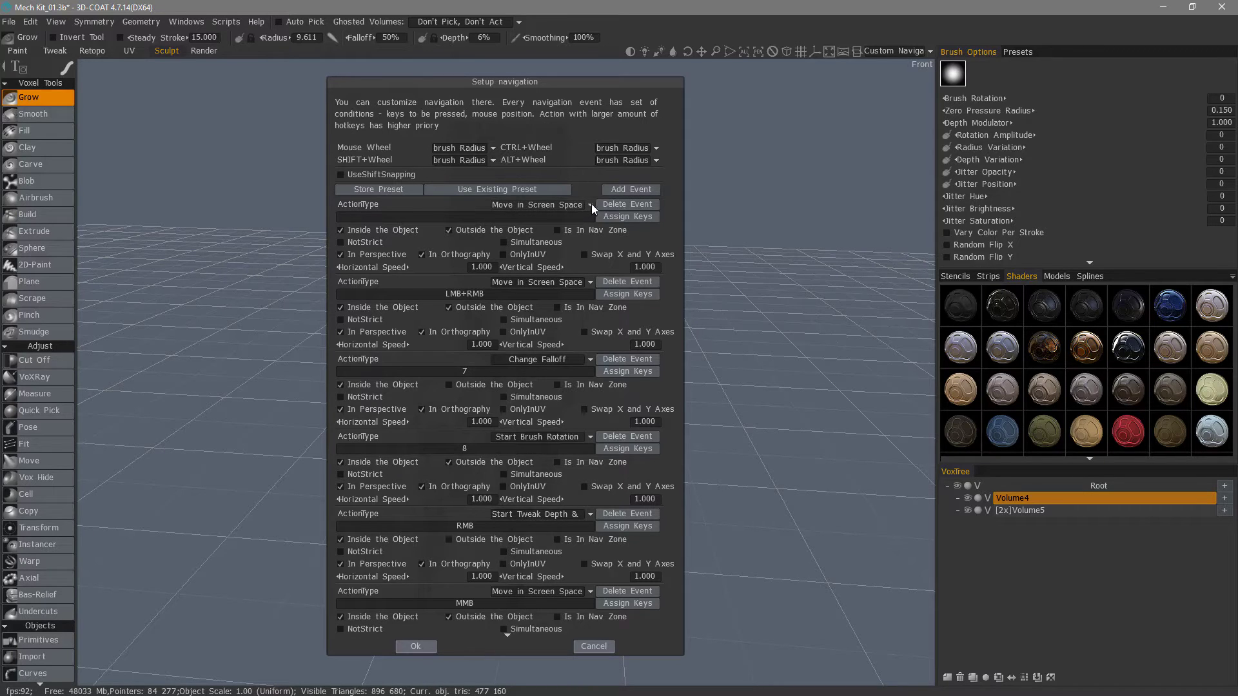
- Set the new navigation event's action type to Roll
{"action": "left_click", "coordinate": [537, 204]}
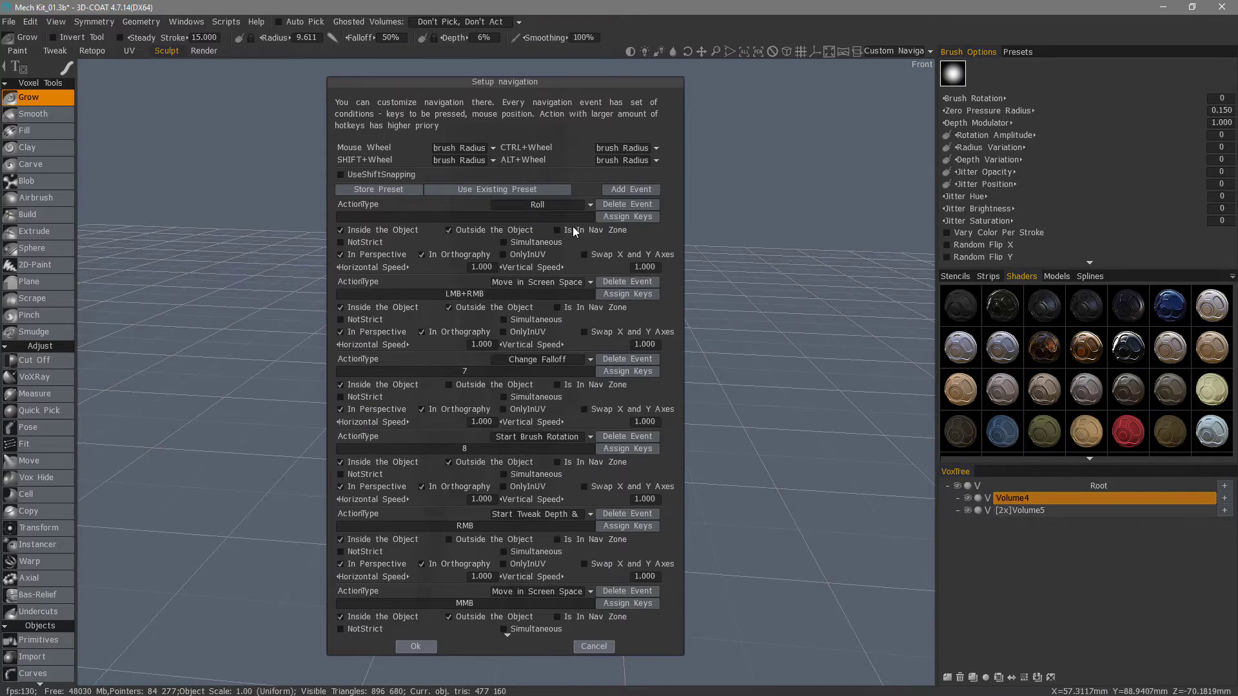
{"action": "mouse_move", "coordinate": [627, 215]}
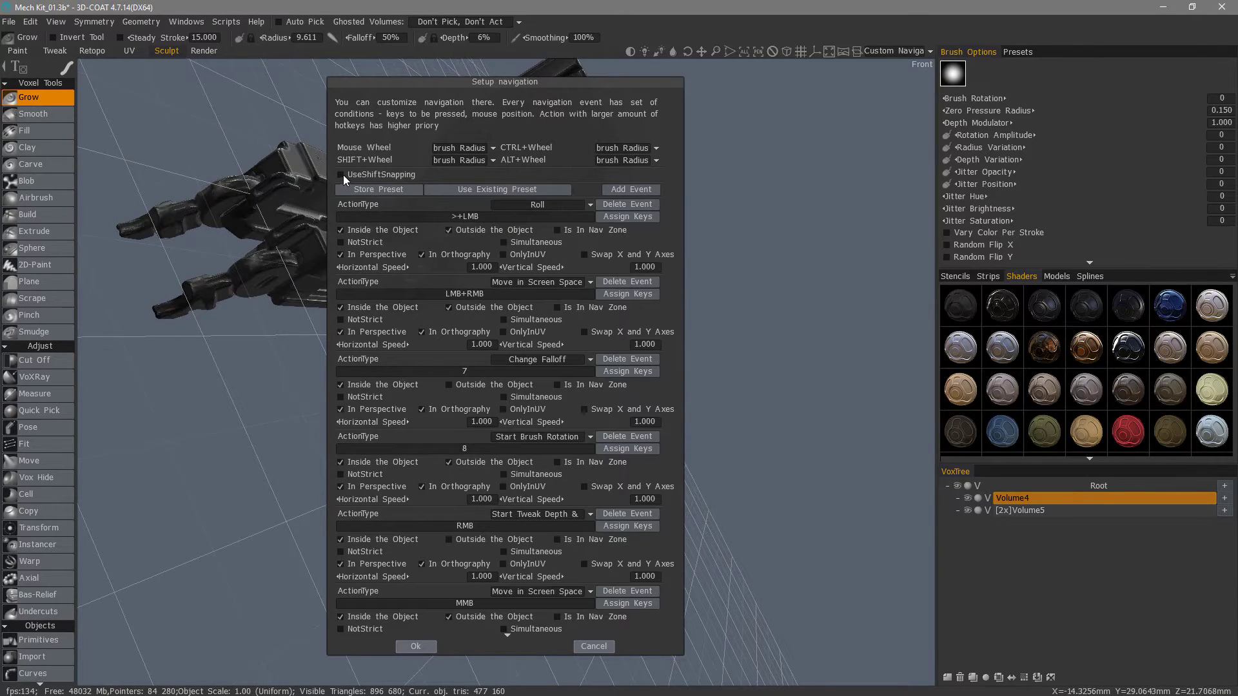
- Enable UseShiftSnapping for the Roll event and store the setup as a preset
{"action": "left_click", "coordinate": [340, 174]}
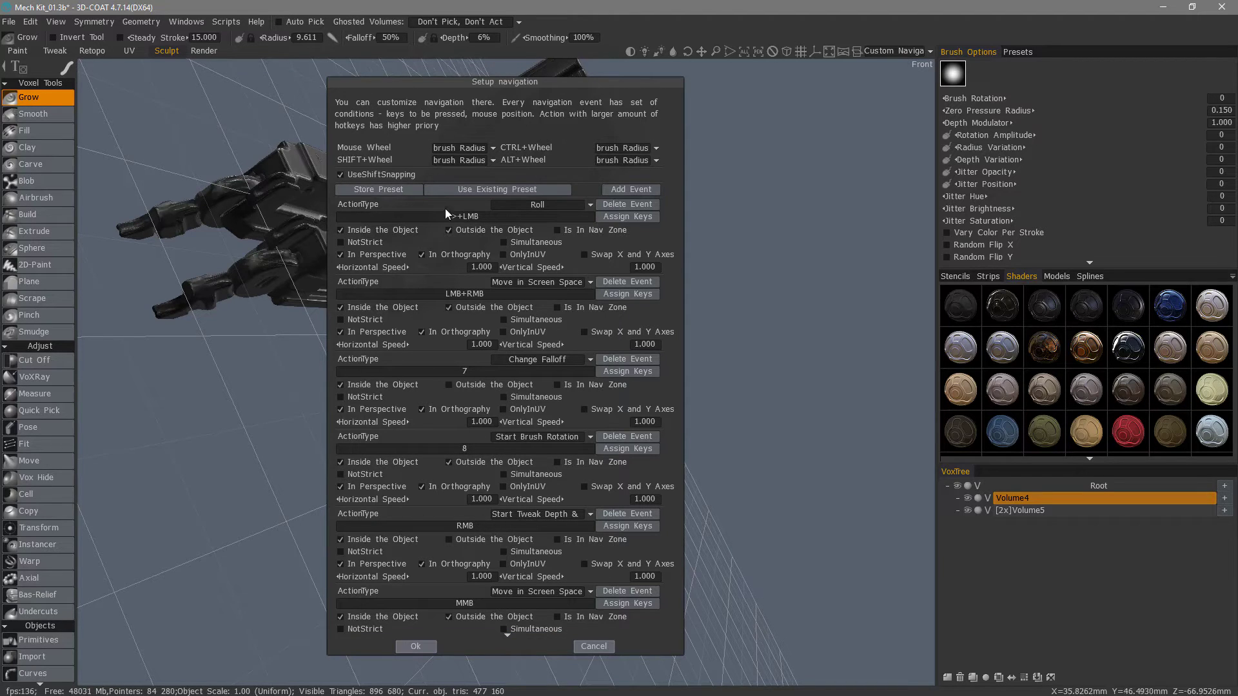
{"action": "left_click", "coordinate": [378, 188]}
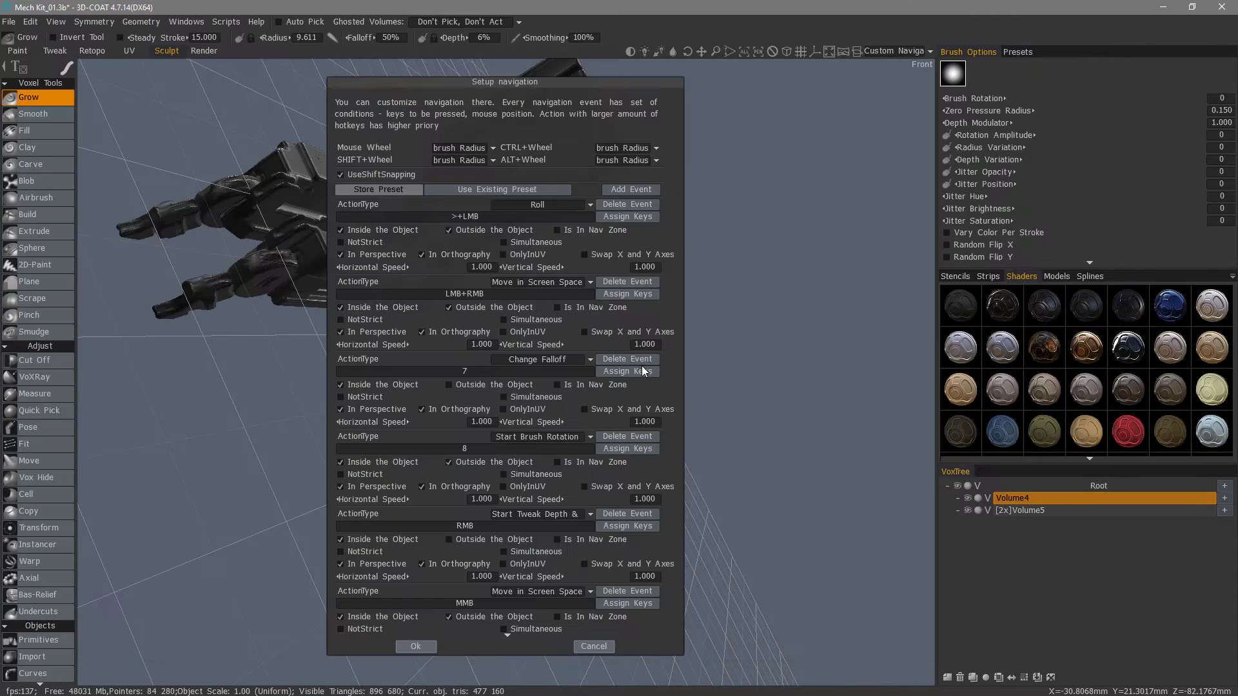
{"action": "left_click", "coordinate": [414, 646]}
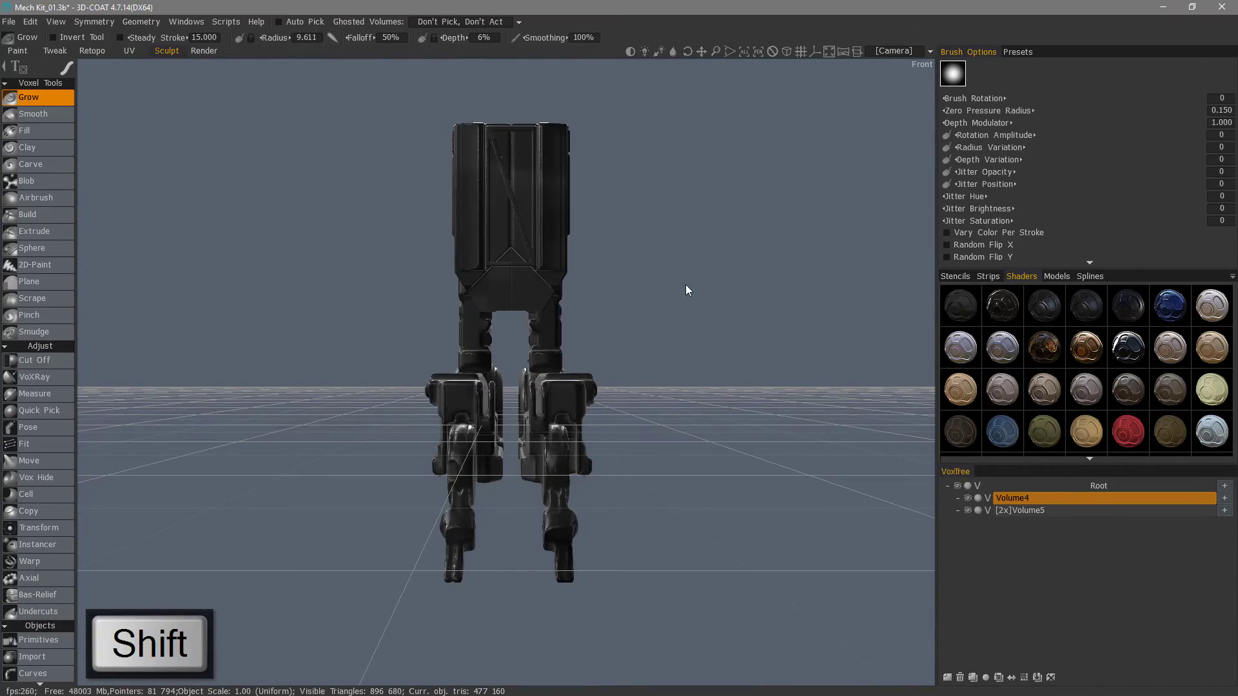
{"action": "mouse_move", "coordinate": [660, 295]}
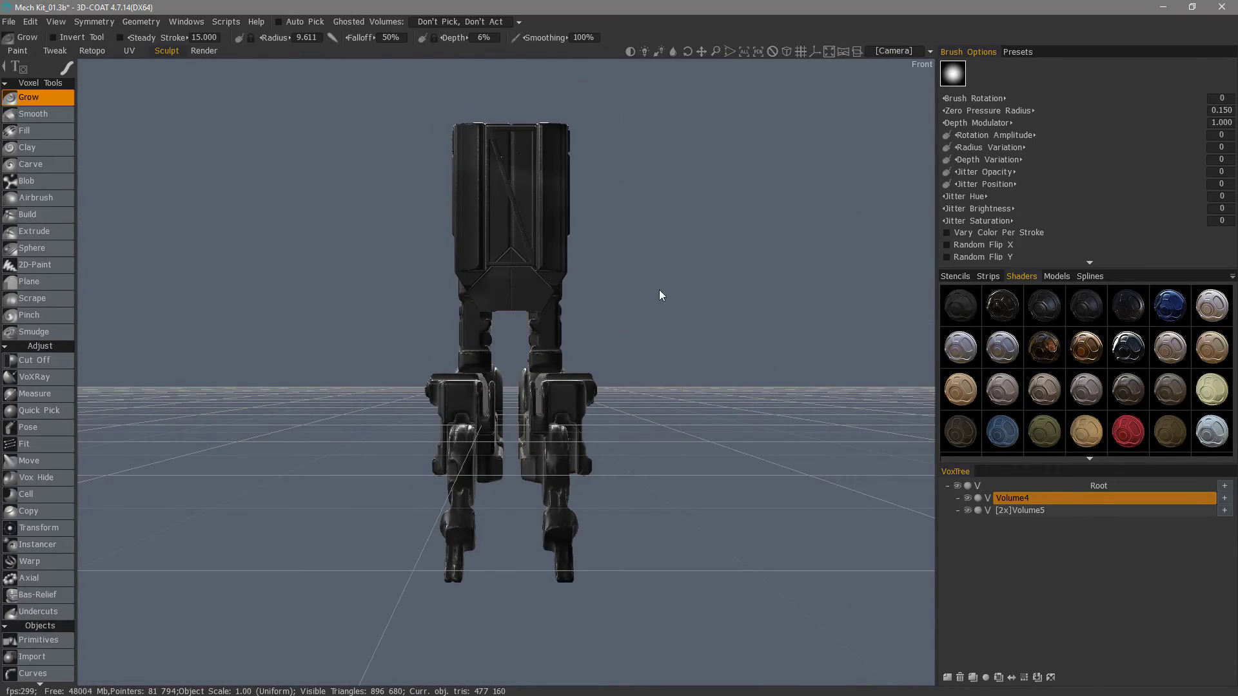